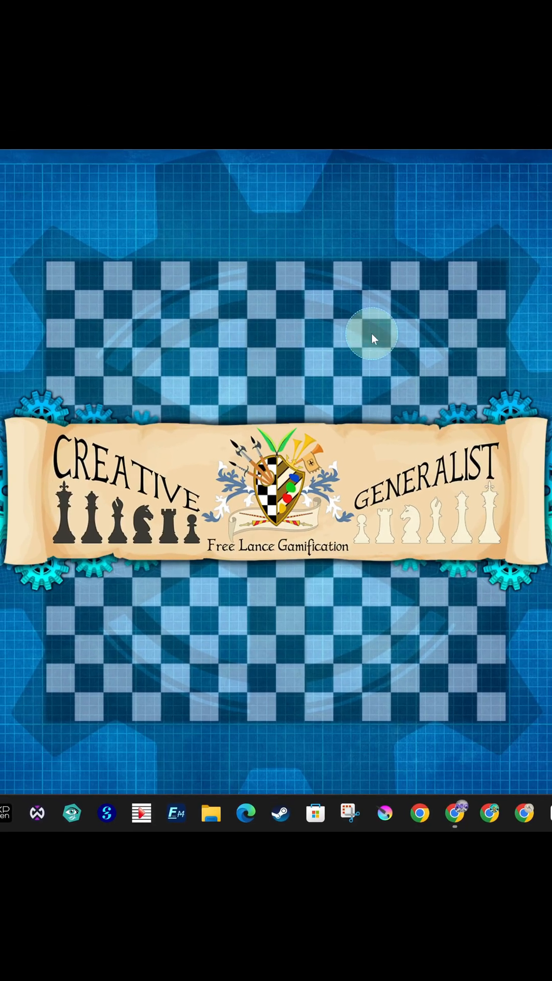
pyautogui.moveTo(454, 813)
pyautogui.write('chrome')
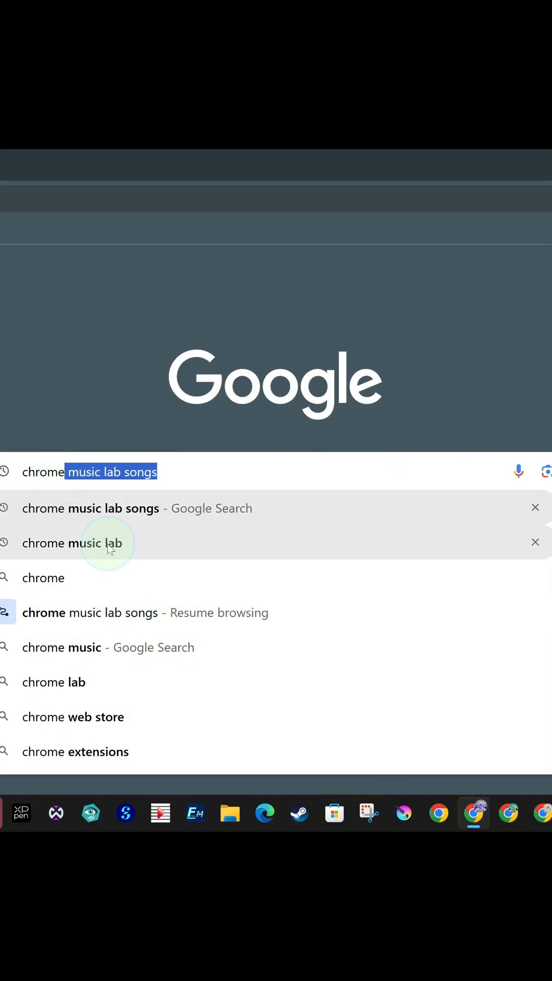
# - Search Google for 'chrome music lab' from Chrome's address bar suggestion
pyautogui.click(72, 543)
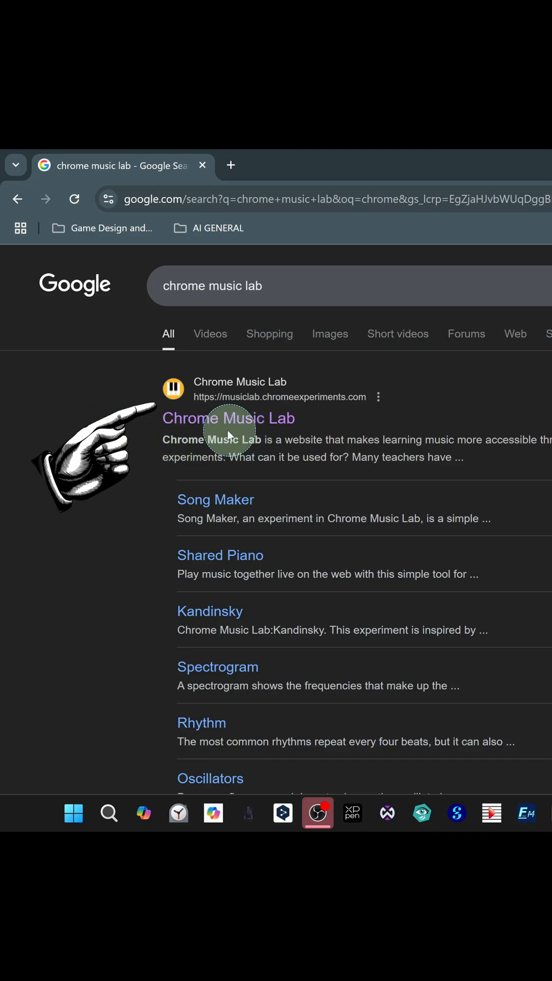
# - Open the Chrome Music Lab website from the search results
pyautogui.click(227, 418)
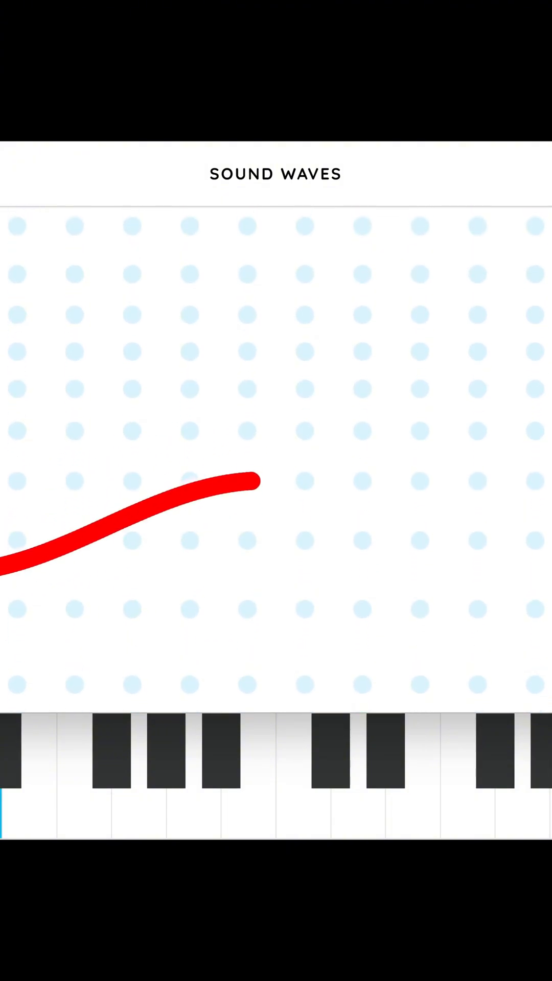
# - Play a low note, a higher note, then the lowest note on the piano
pyautogui.click(28, 814)
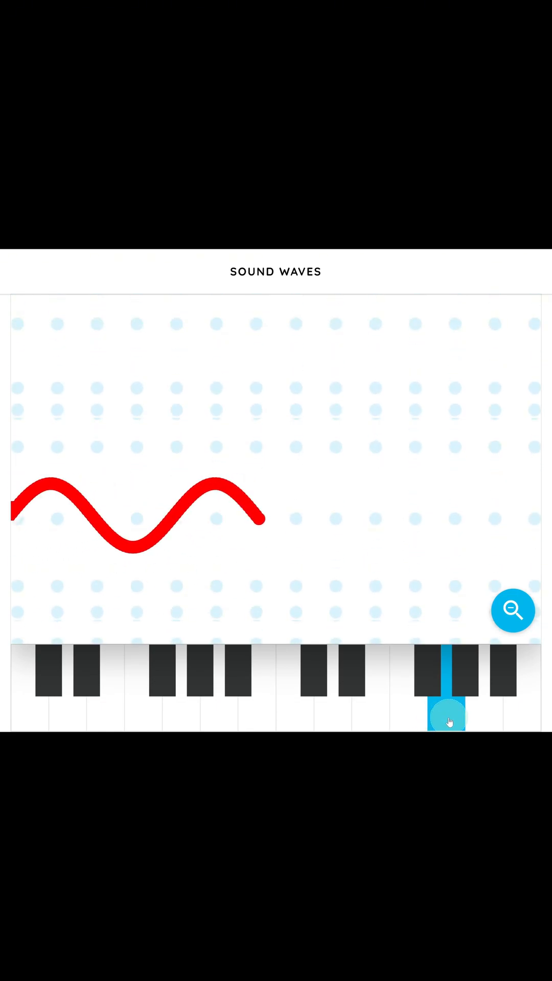
pyautogui.click(491, 688)
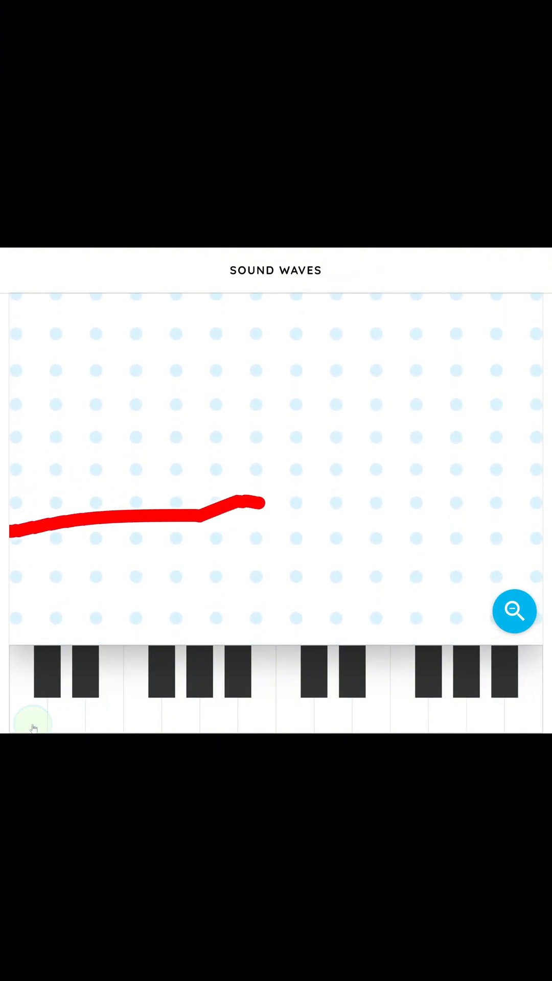
pyautogui.click(215, 701)
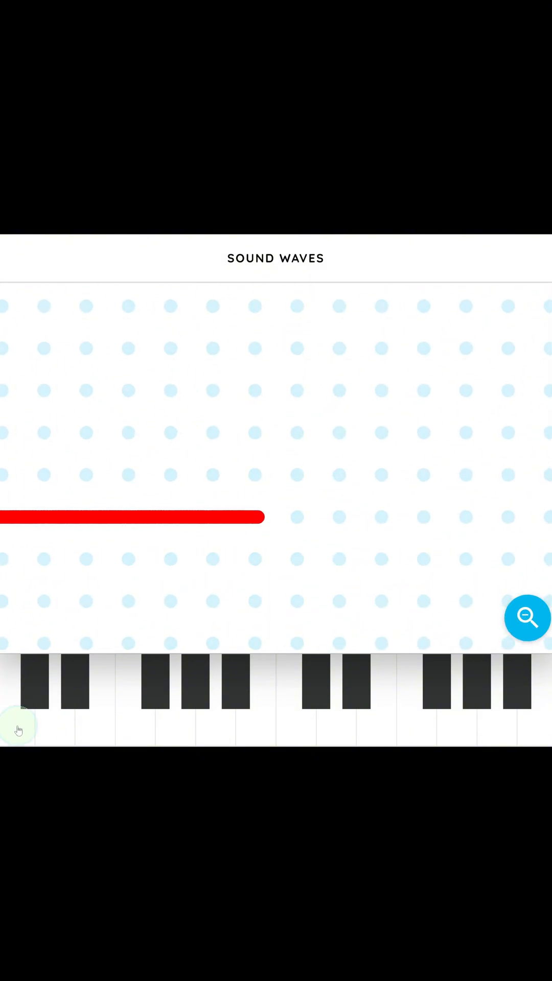
# - Play the lowest piano key, then a middle-range key
pyautogui.click(19, 707)
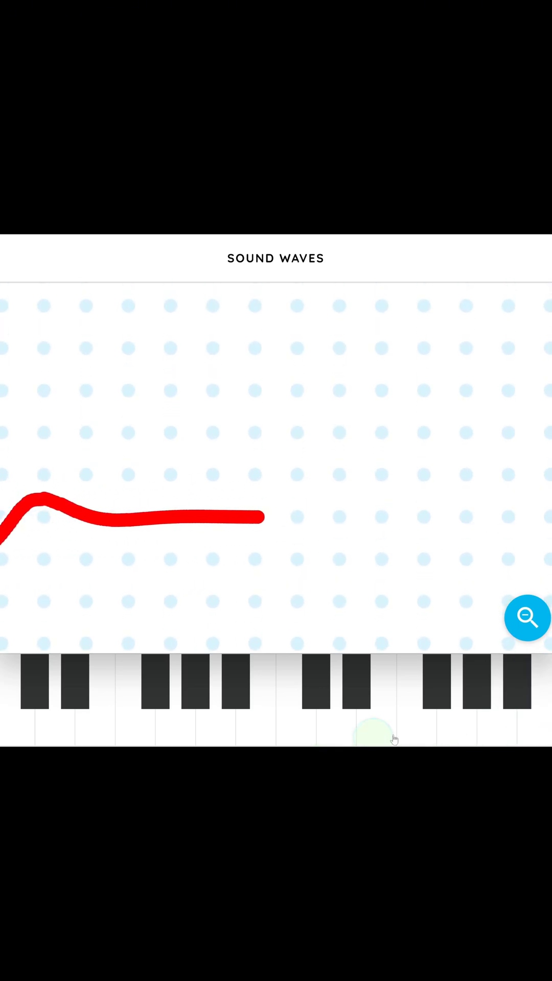
pyautogui.click(94, 700)
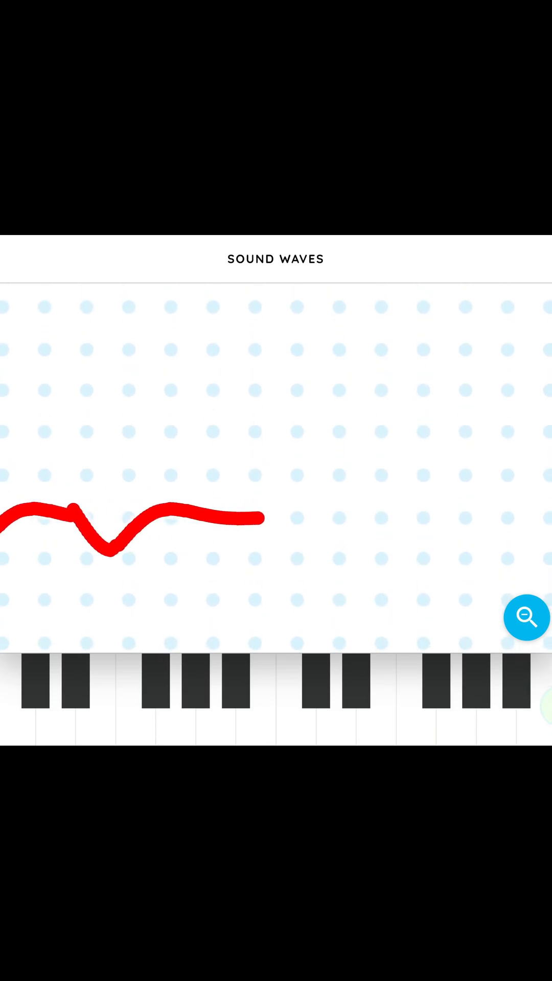
# - Play a high, a middle and the lowest note, letting the line settle flat
pyautogui.click(516, 695)
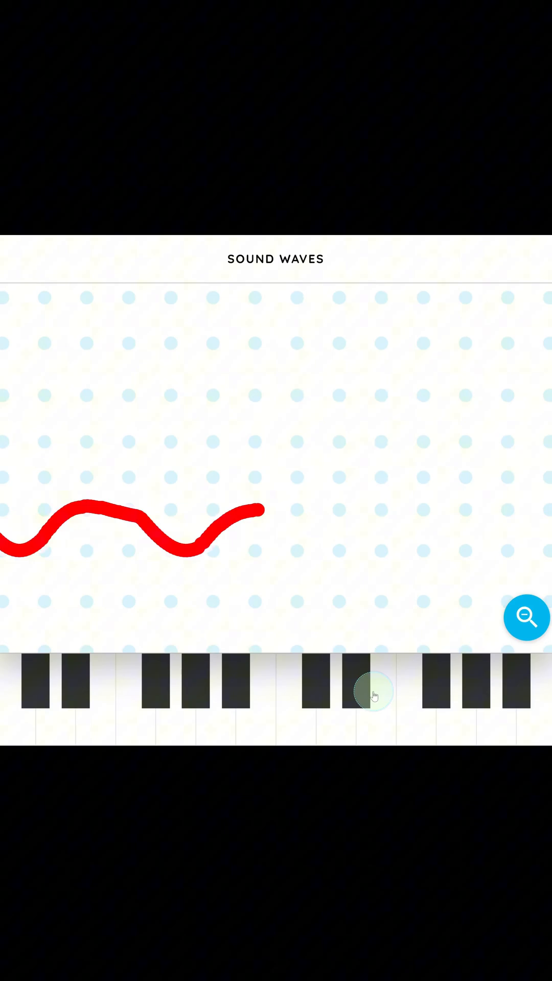
pyautogui.click(190, 694)
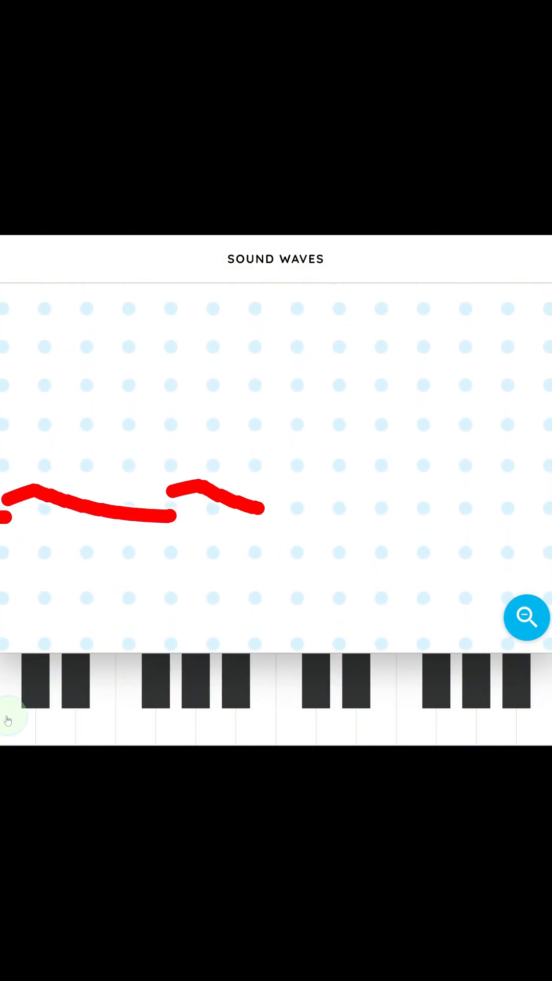
pyautogui.click(16, 707)
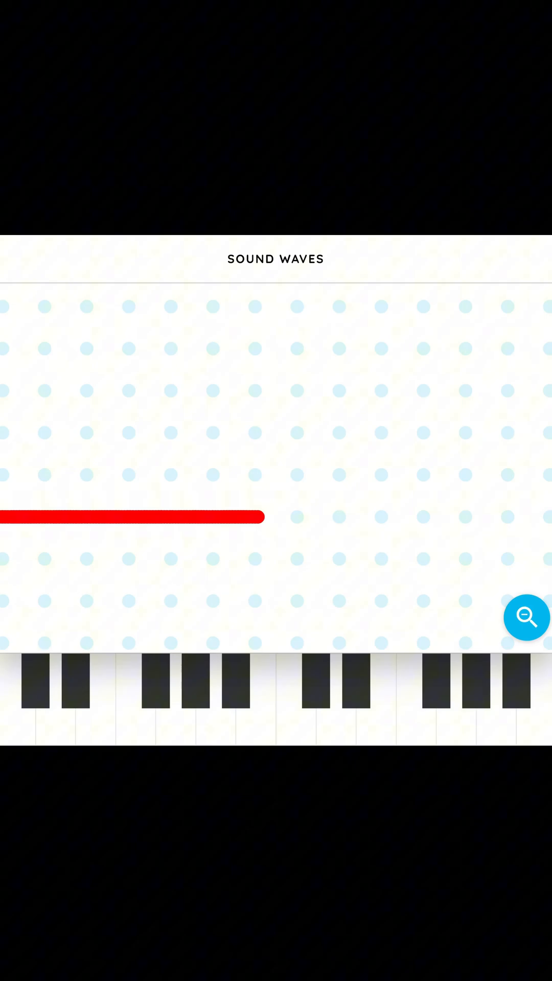
pyautogui.click(331, 357)
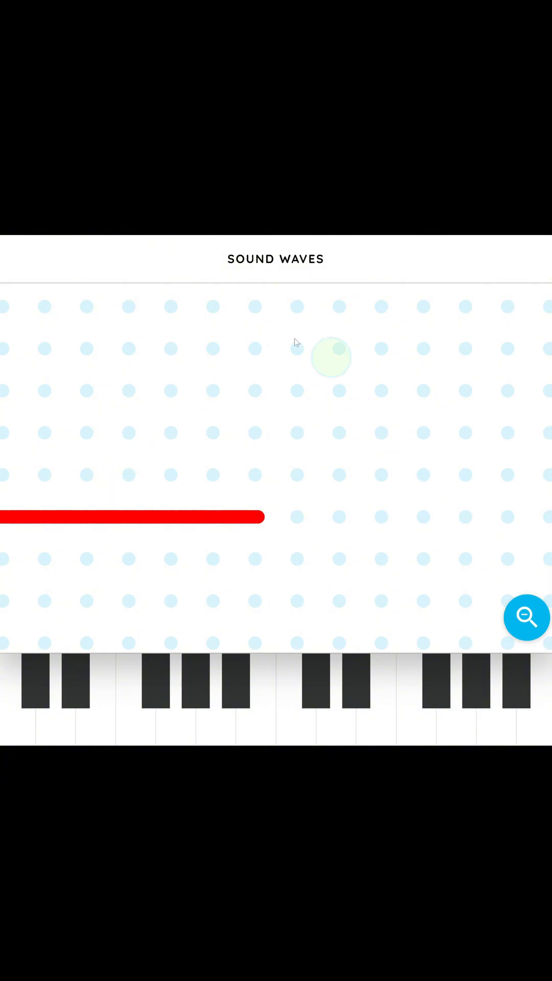